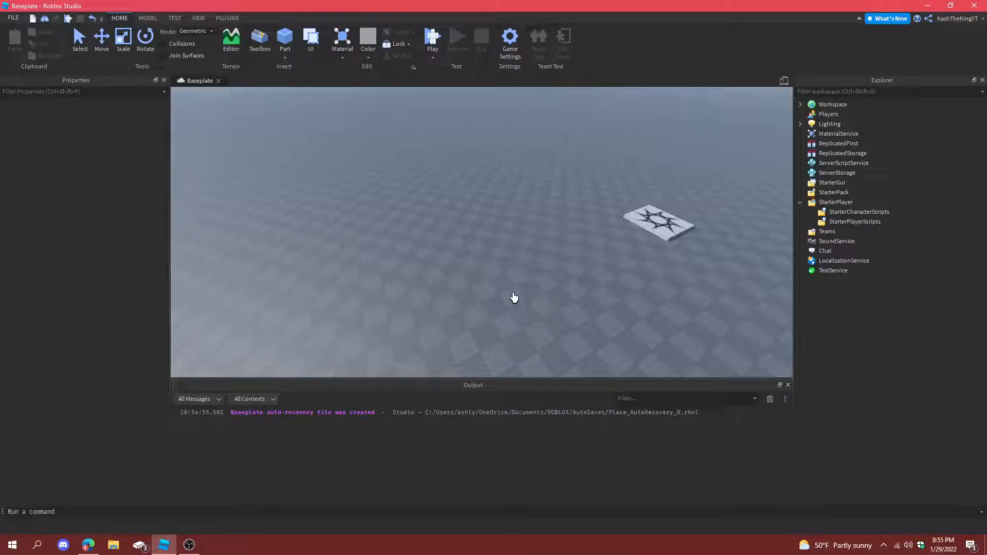
mouse_move(420, 218)
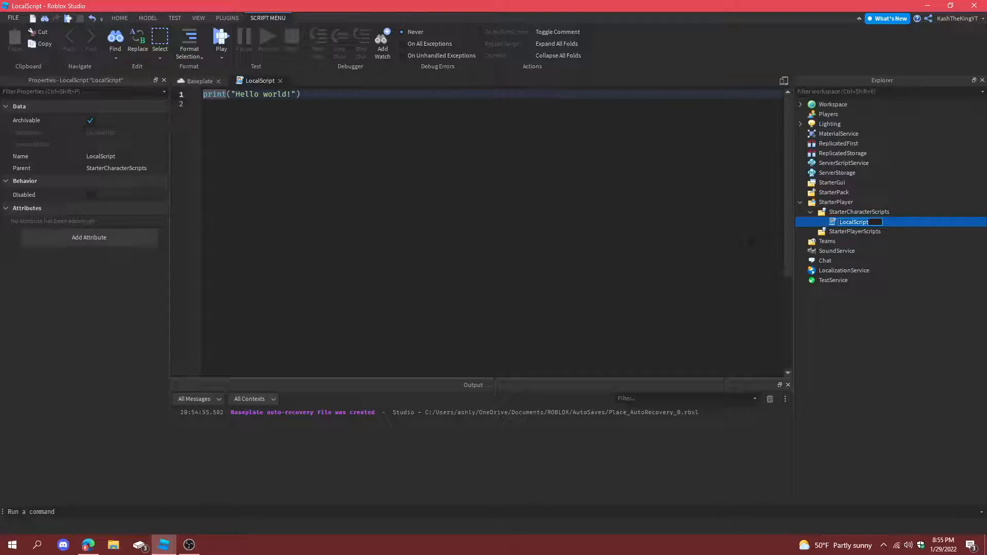
- Name the script Sprint and write local char = script.Parent and char:WaitForChild("Humanoid")
type("Sprint")
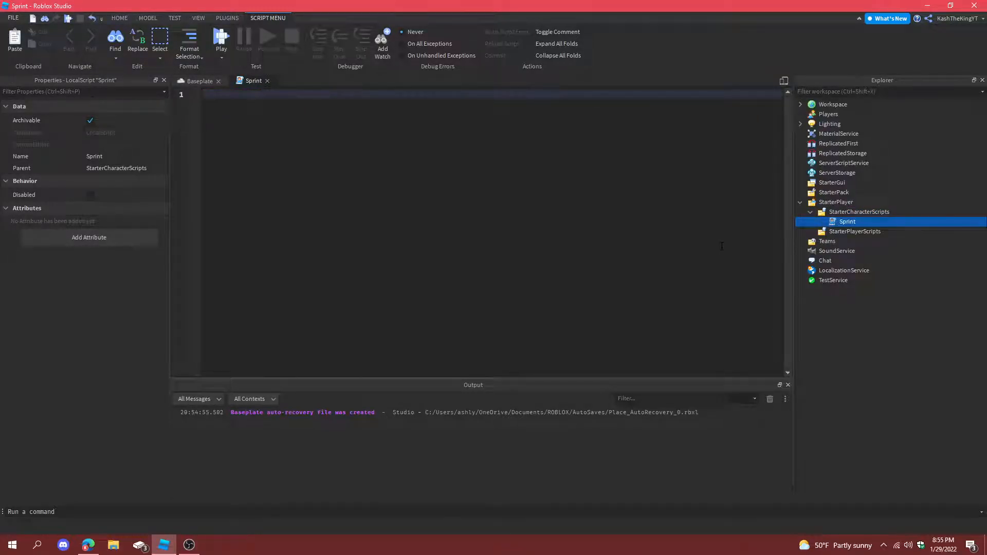
type("local char = script")
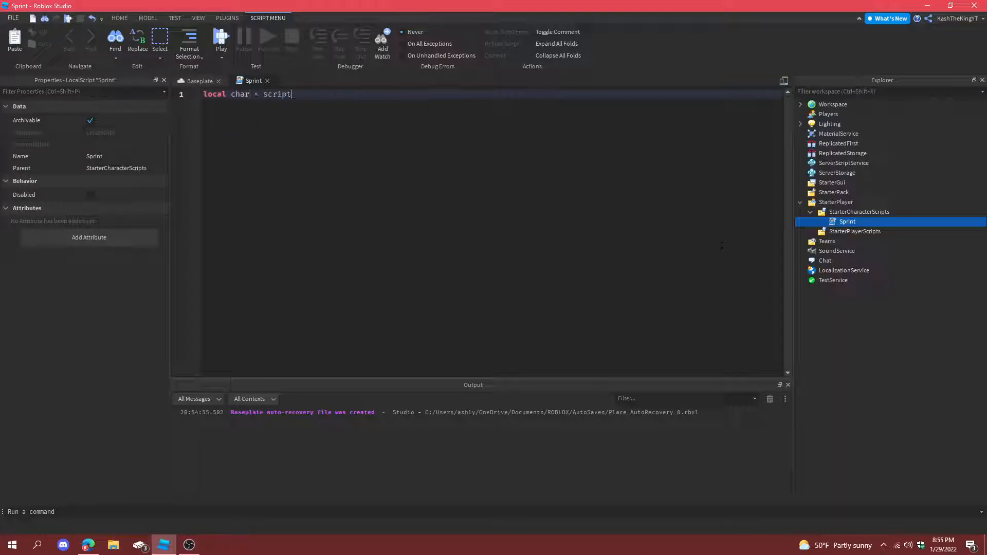
type(".Parent")
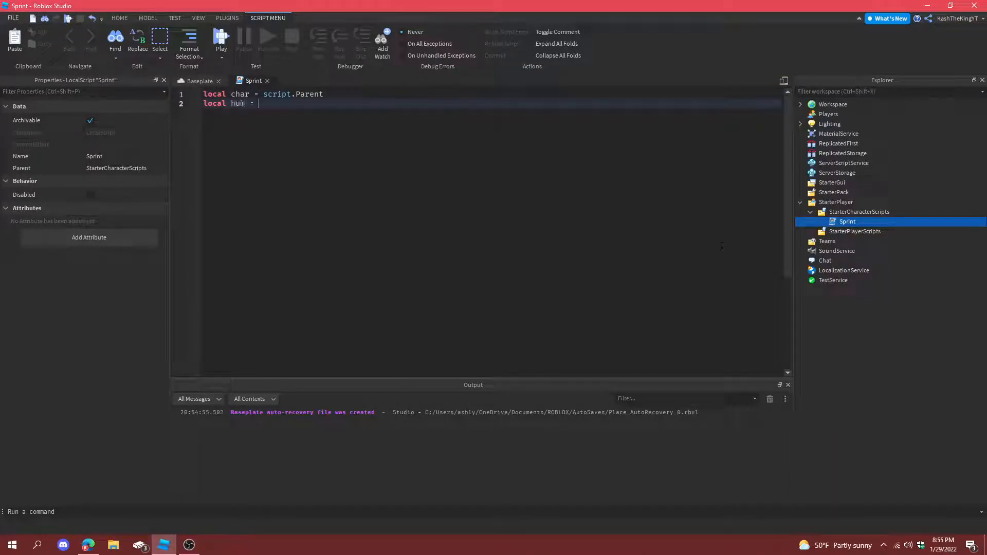
type("char:WaitForChild(\"Hu")
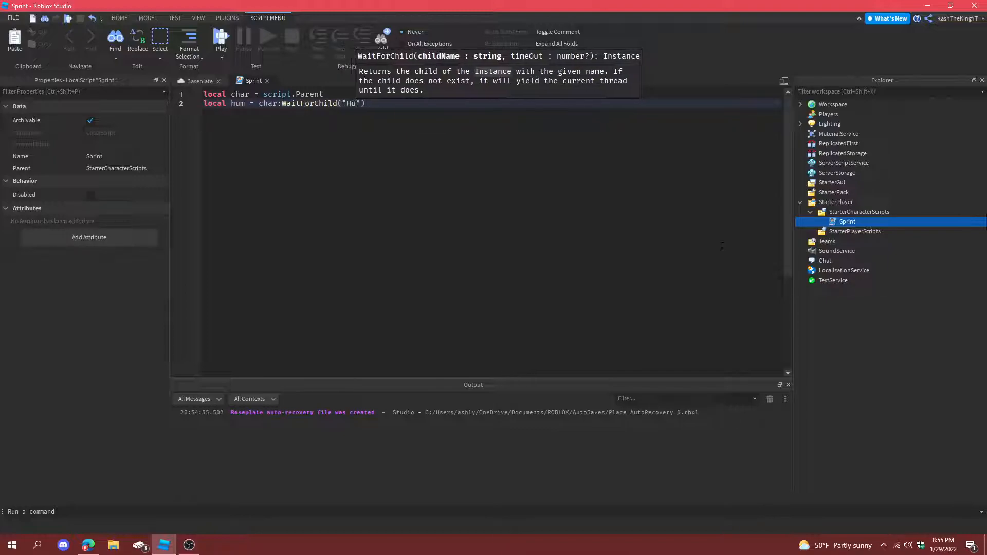
type("manoid")
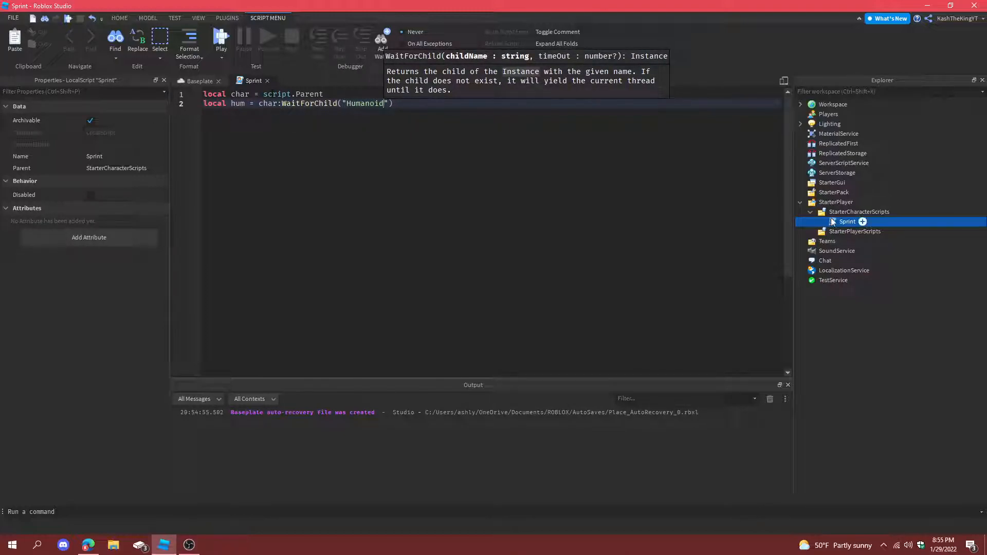
left_click(859, 212)
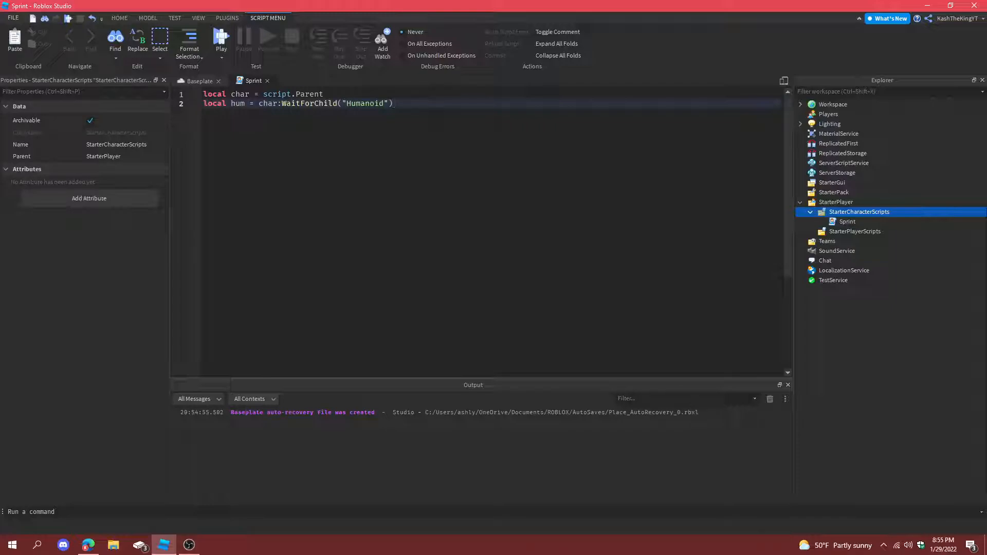
- Add local uis = game:GetService("UserInputService") and local running = false
key("enter")
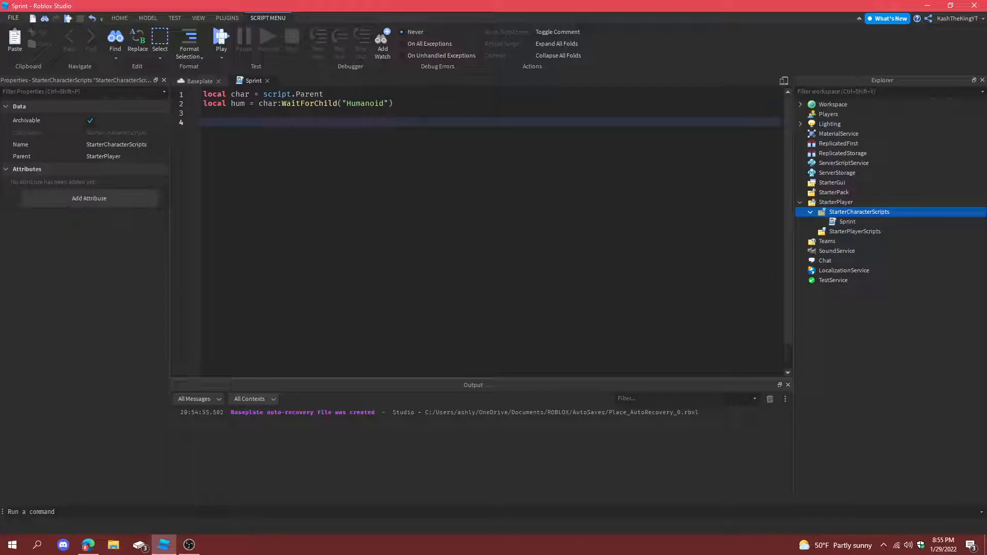
type("local uis =")
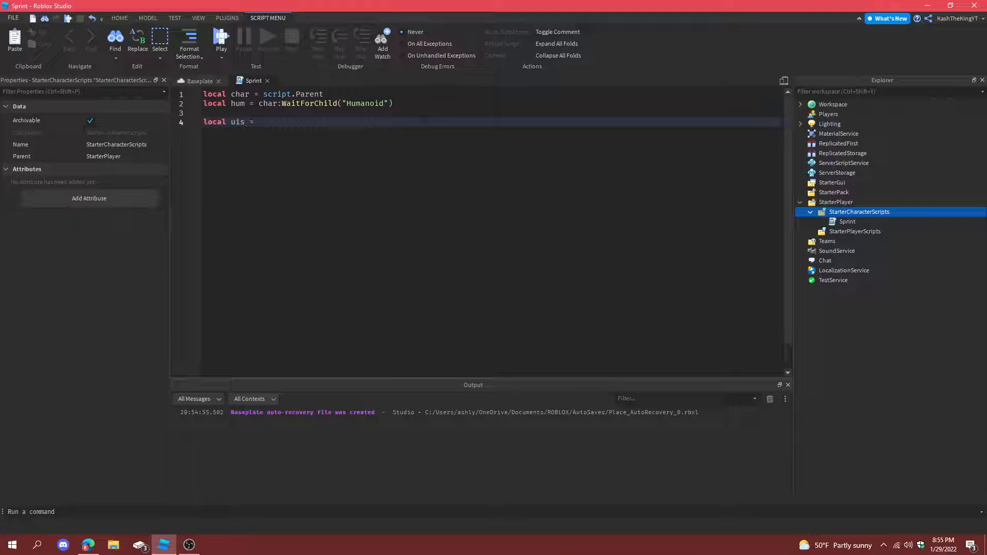
type("game:GetService(\"UserInputService")
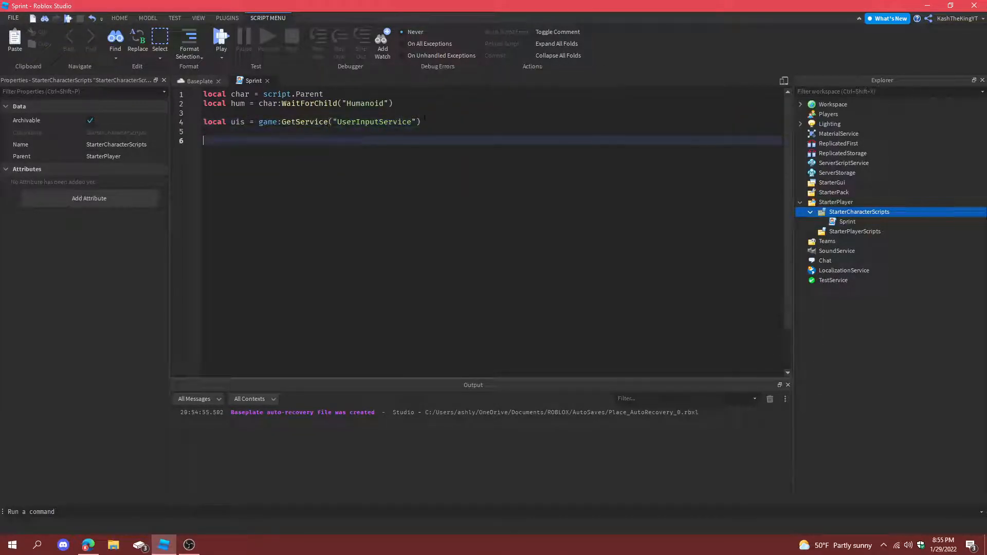
type("f")
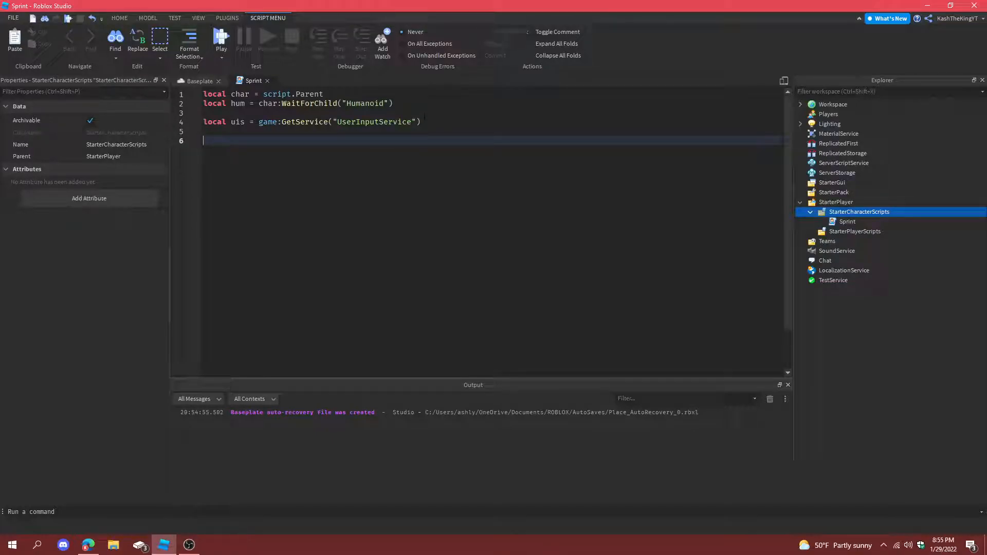
type("local running =")
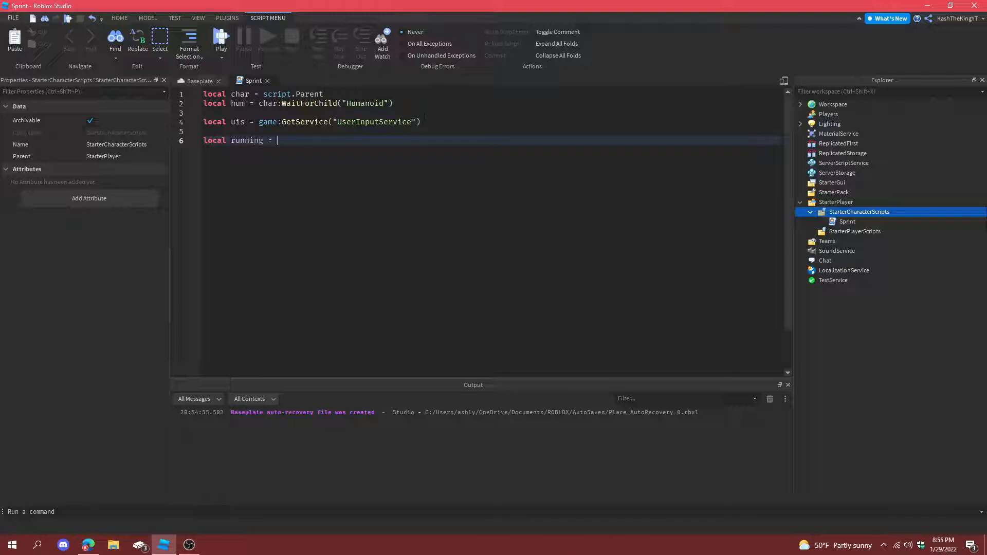
type("false")
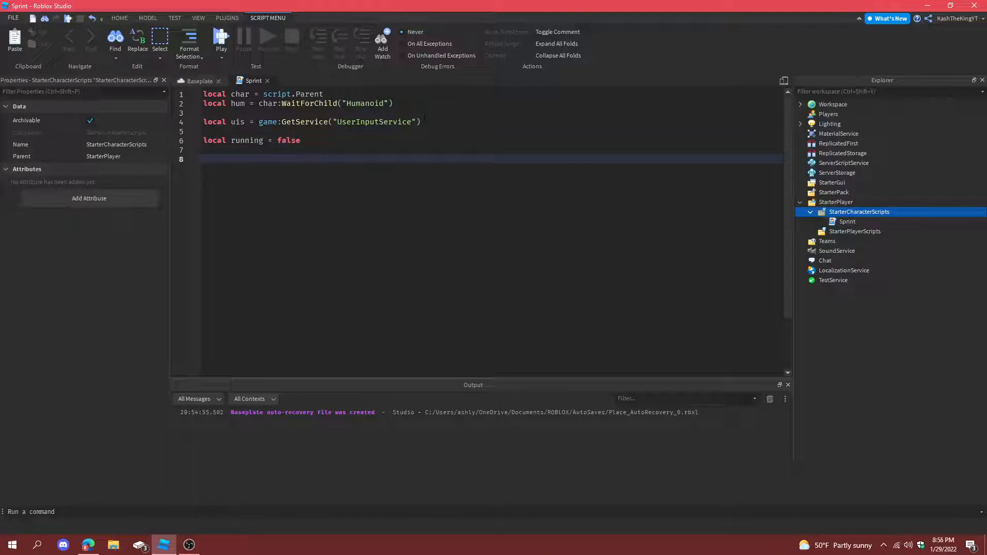
- Write setSpeed(): if running then hum.WalkSpeed = 32 else hum.WalkSpeed = 16
type("function")
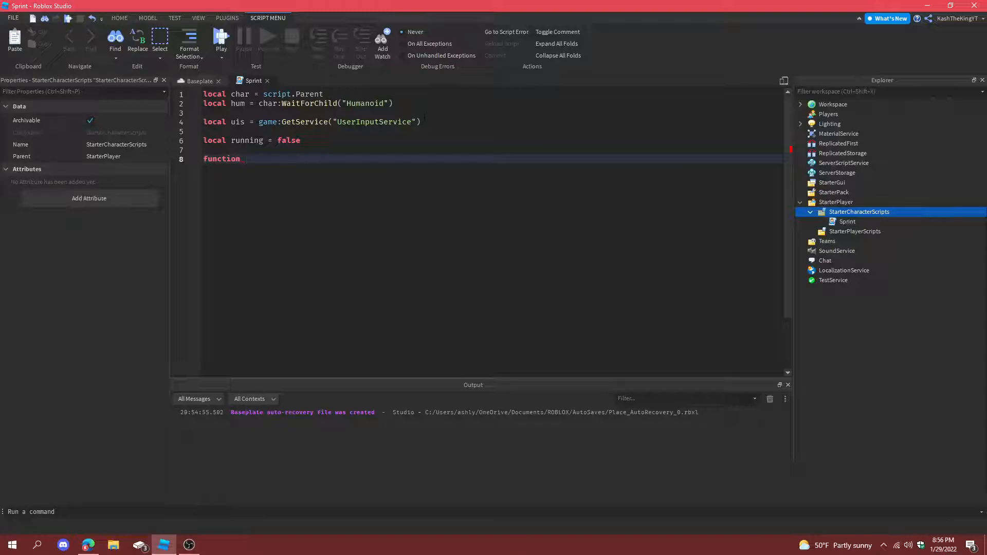
type("setSpeed()")
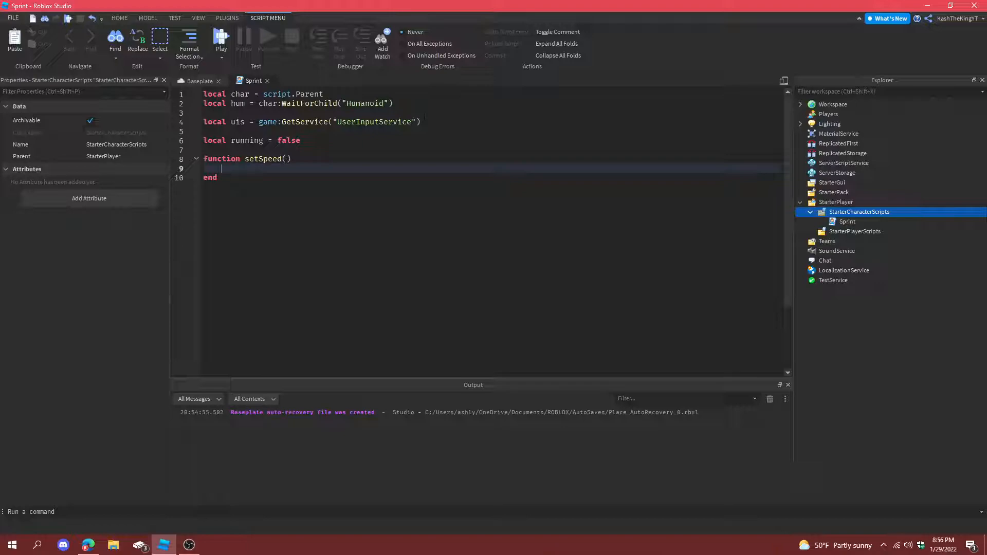
type("hum.")
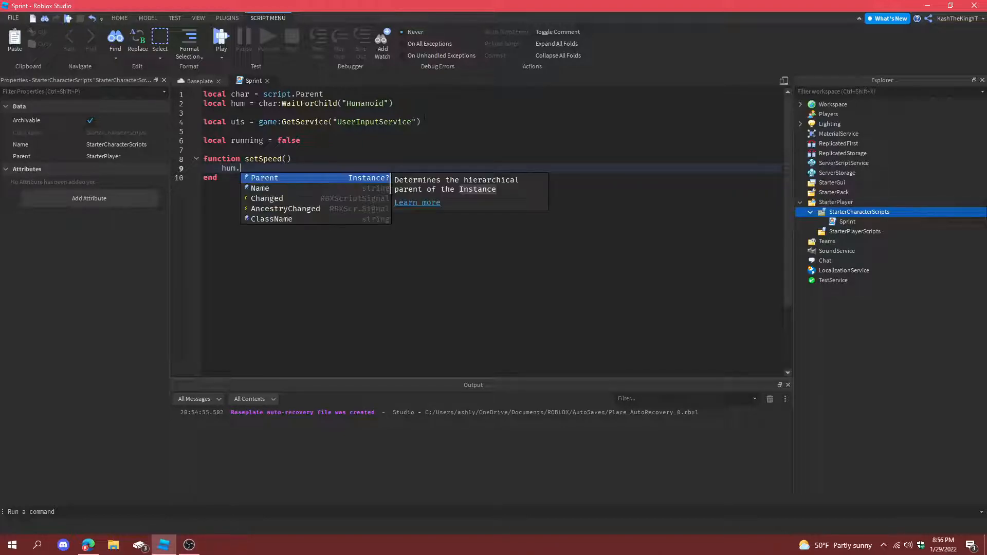
type("if running == true then")
type("hum")
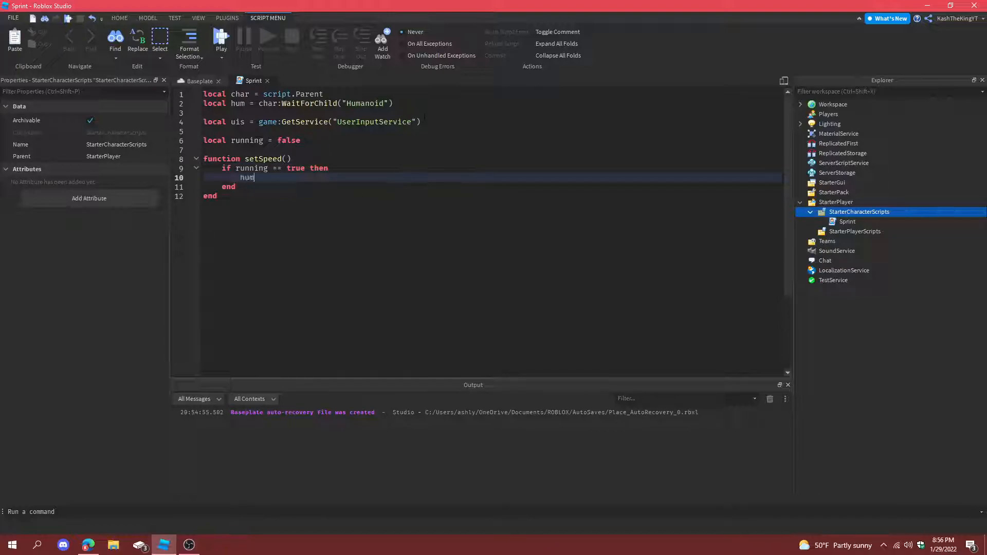
type(".")
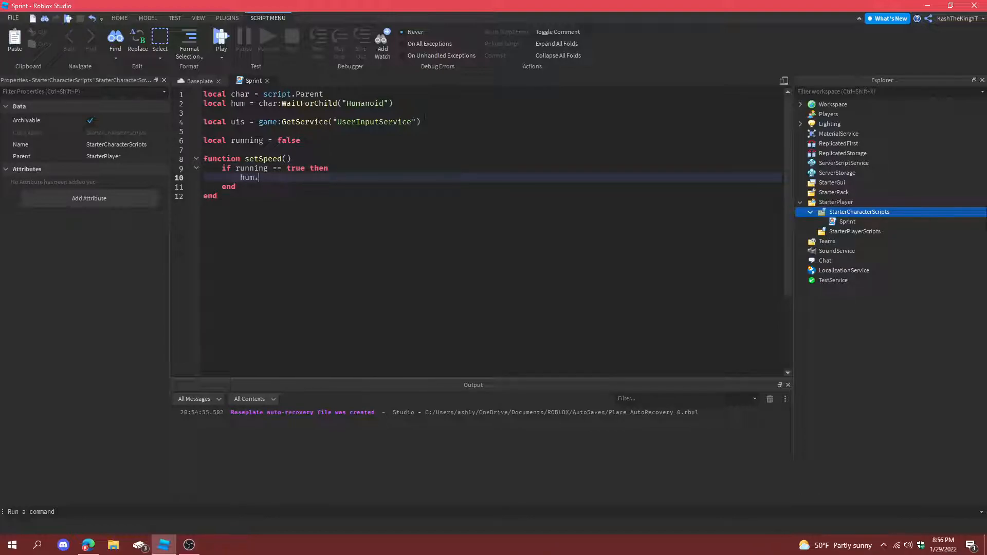
type("WalkSpeed = 1")
type("hum")
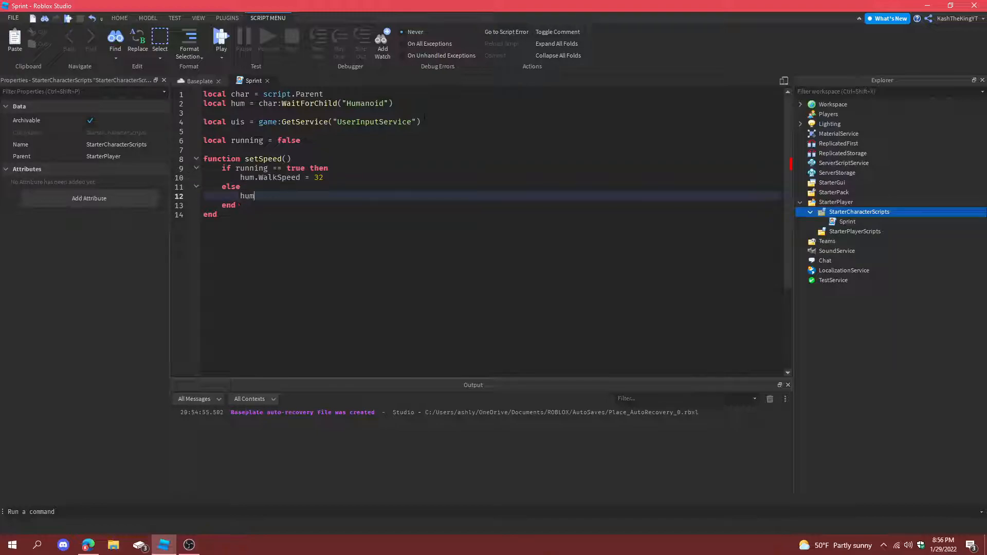
type(".WalkSpeed = 16")
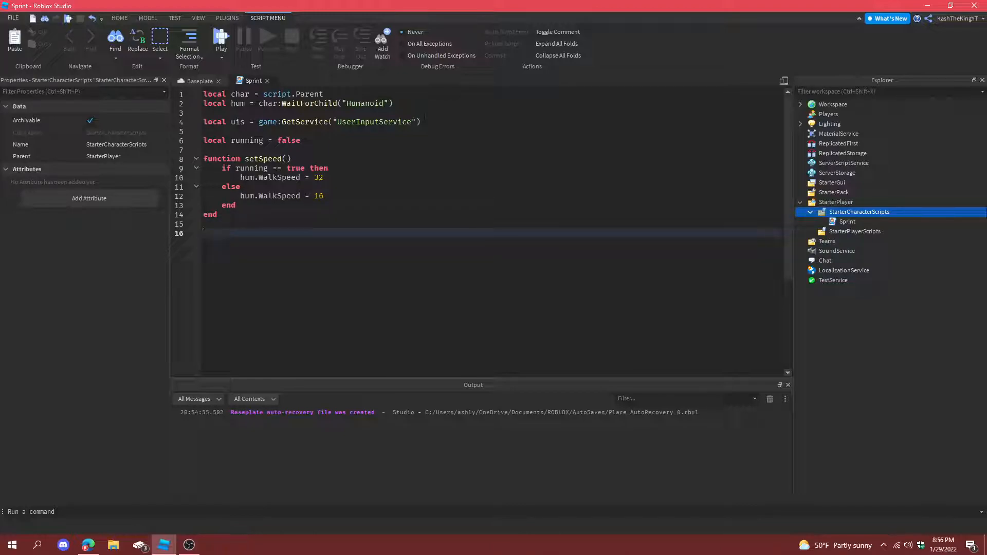
- Begin uis.InputBegan:Connect(function(input, isTyping)) with an if not isTyping check
type("uis.InputBegan:Connect(function(")
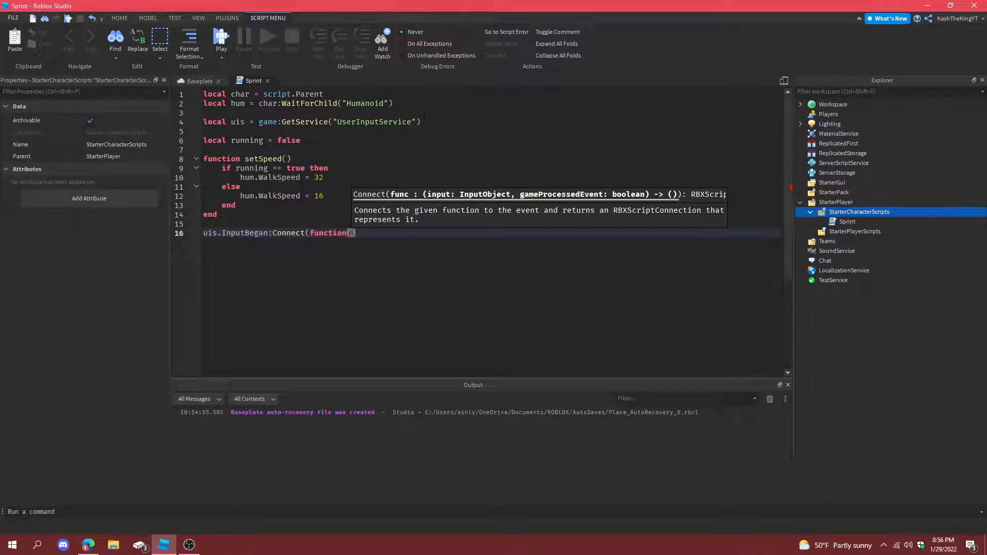
type("input")
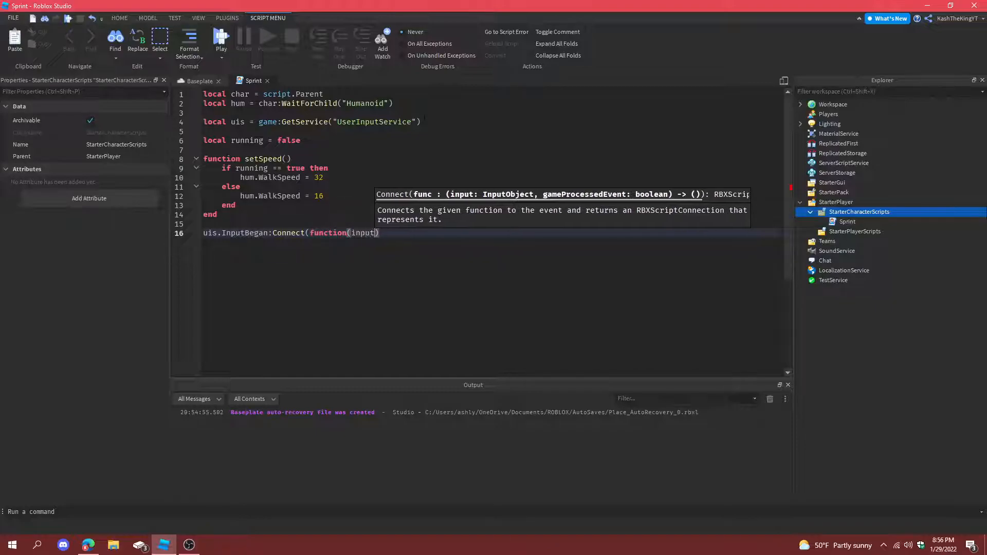
type(", isTyping")
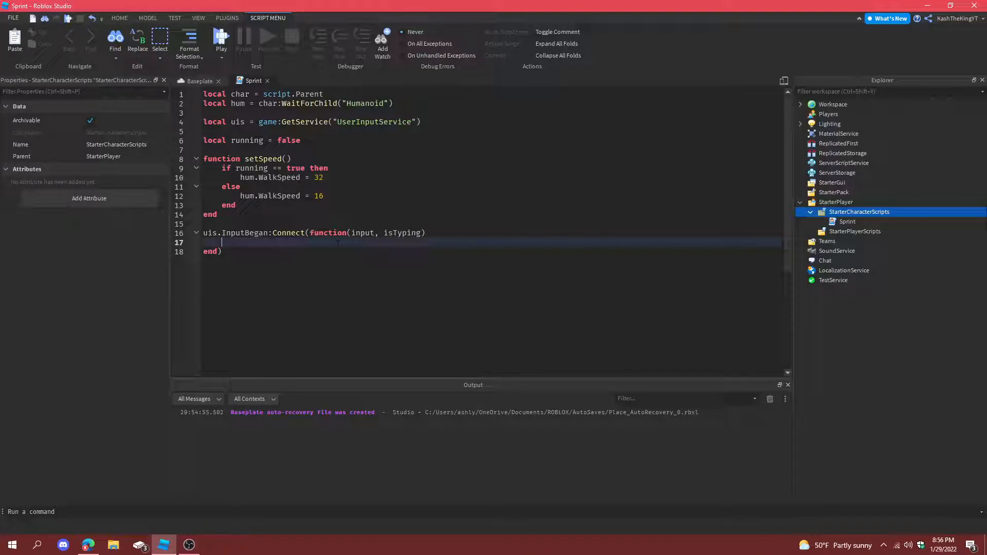
type("if not isTyping then")
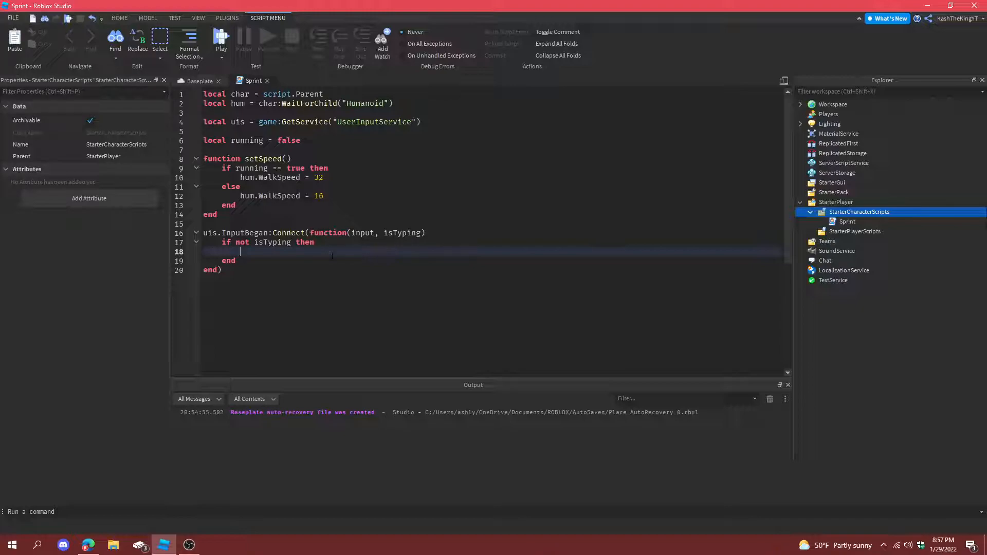
type("i")
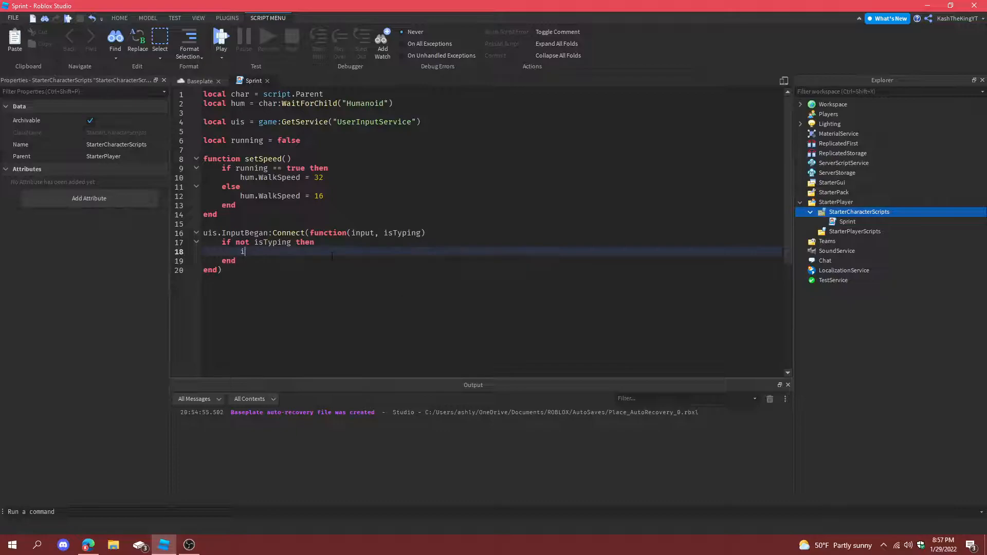
type("f input")
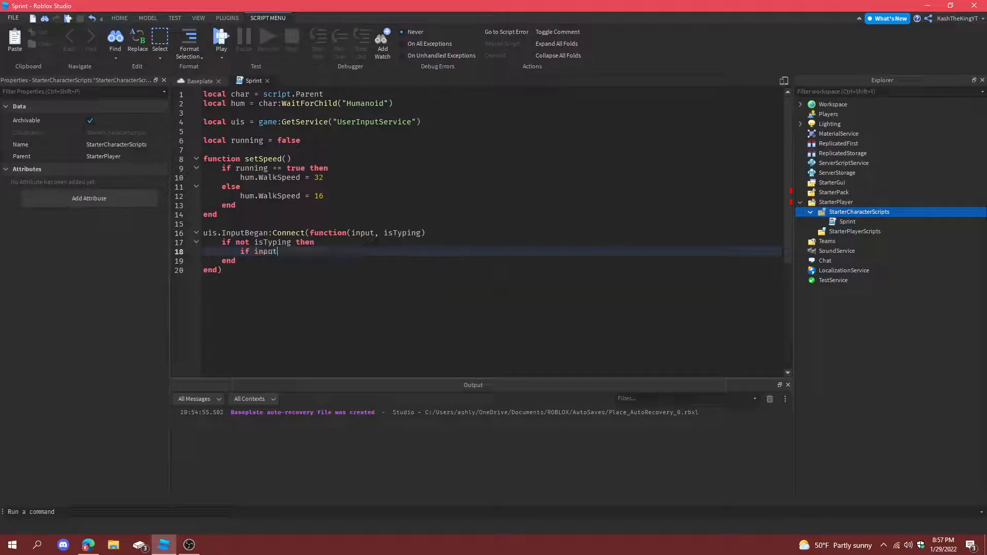
- Check KeyCode for LeftShift or RightShift, then set running = true and call setSpeed()
type(".KeyCode")
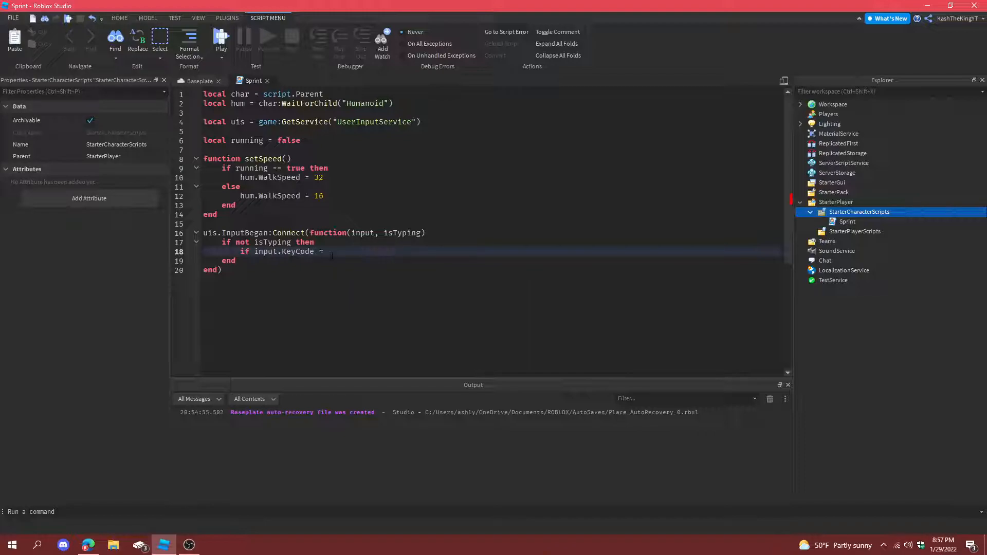
type("== Enum.KeyCode")
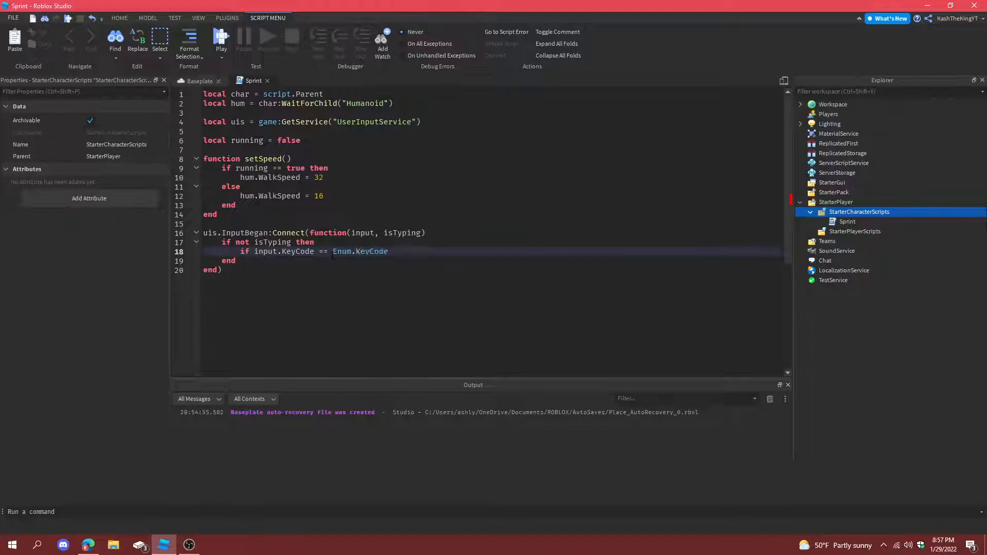
type(".LeftShift or input.KeyCode ==")
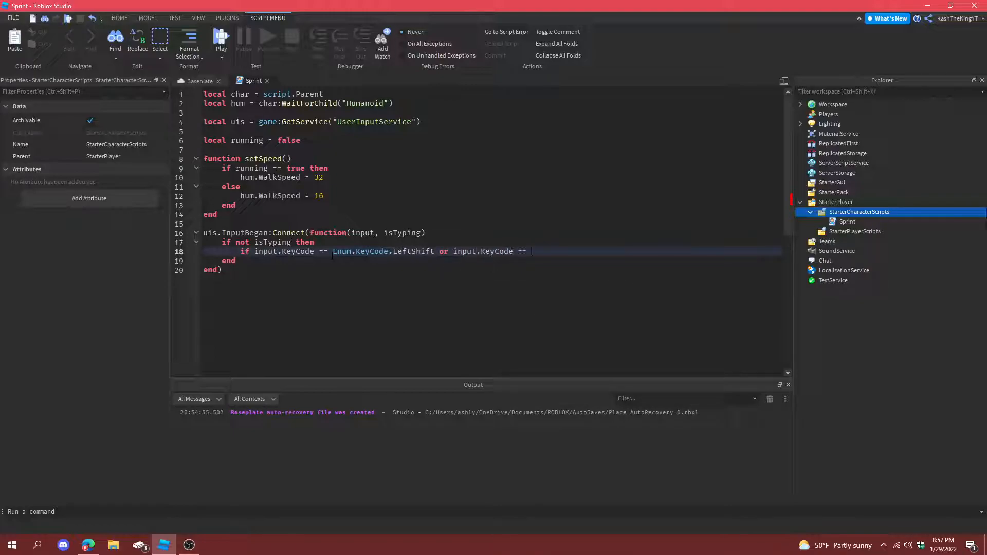
type("Enum.KeyCode.RightShift then")
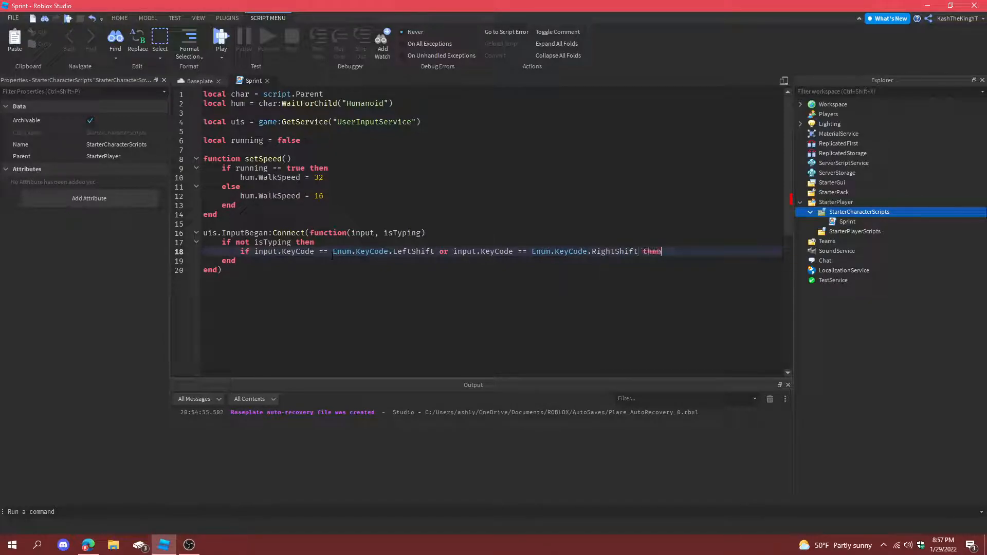
key("enter")
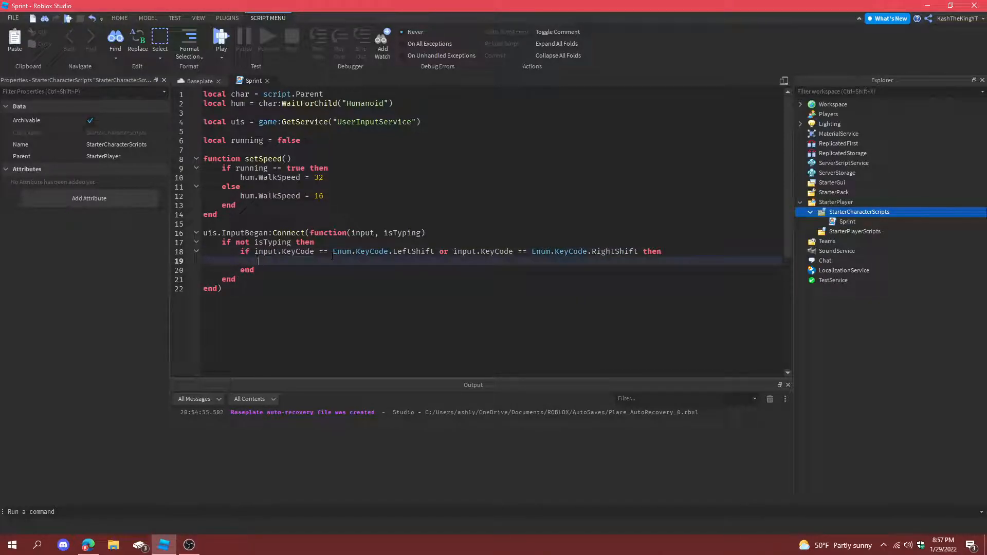
type("running = true")
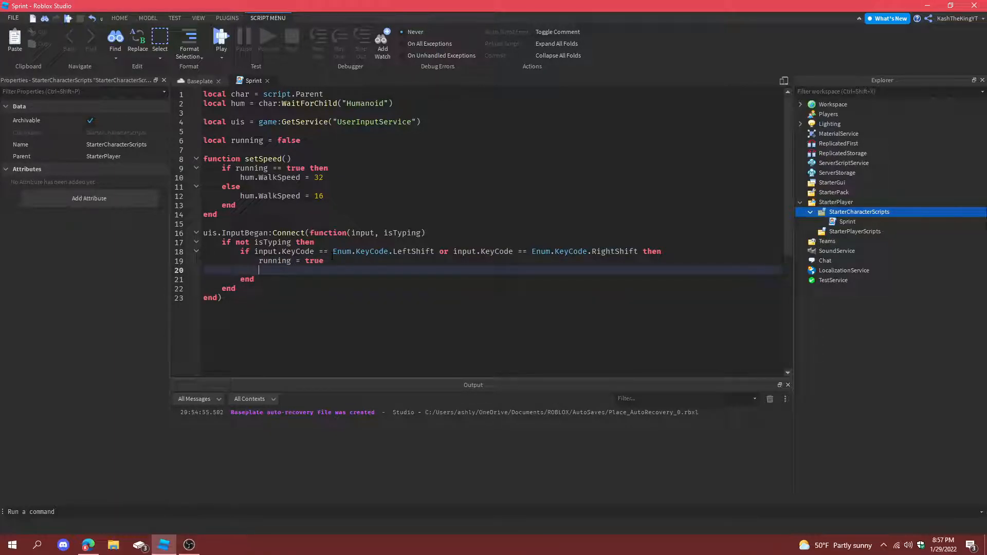
type("setSpeed(")
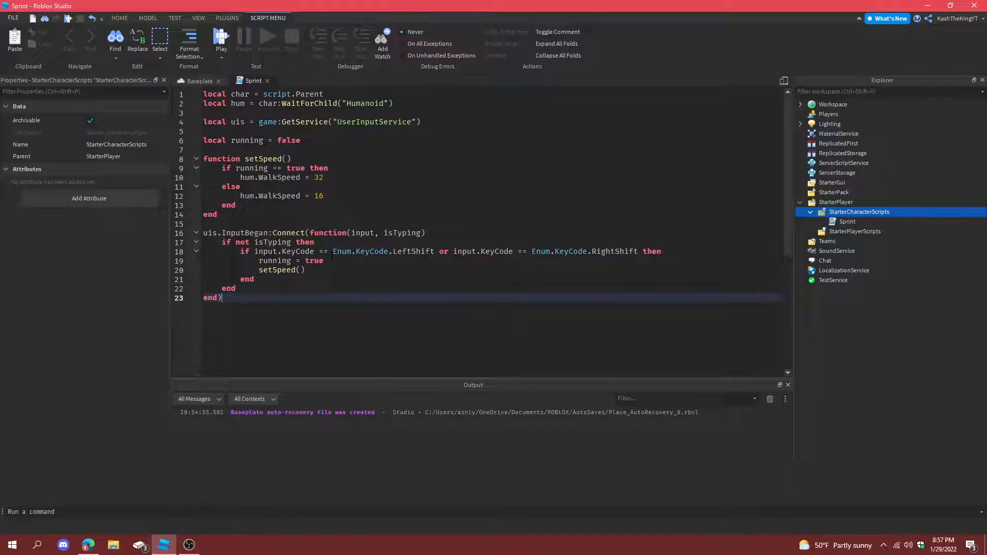
- Add uis.InputEnded:Connect(function(input, isTyping)) mirroring the InputBegan handler
type("u")
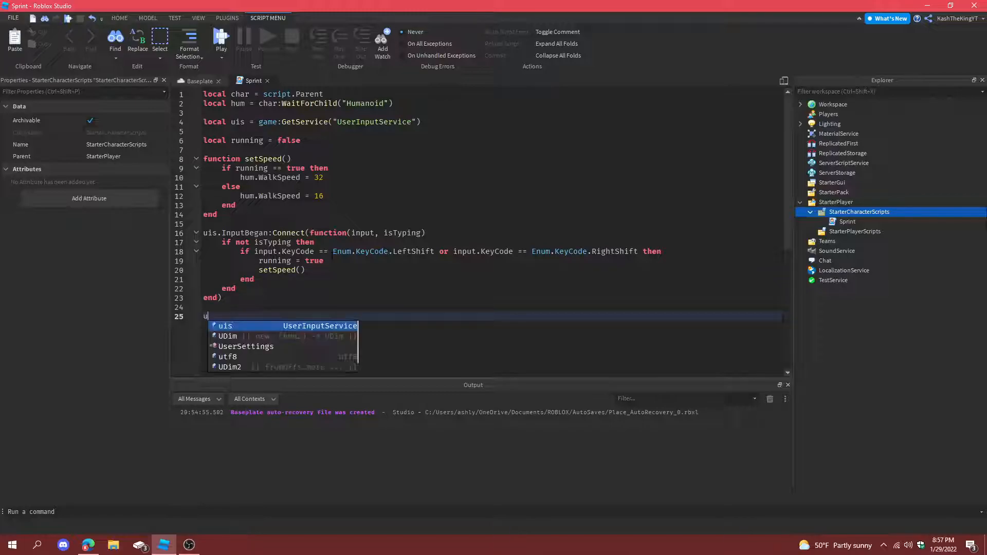
type("is.InputEnded")
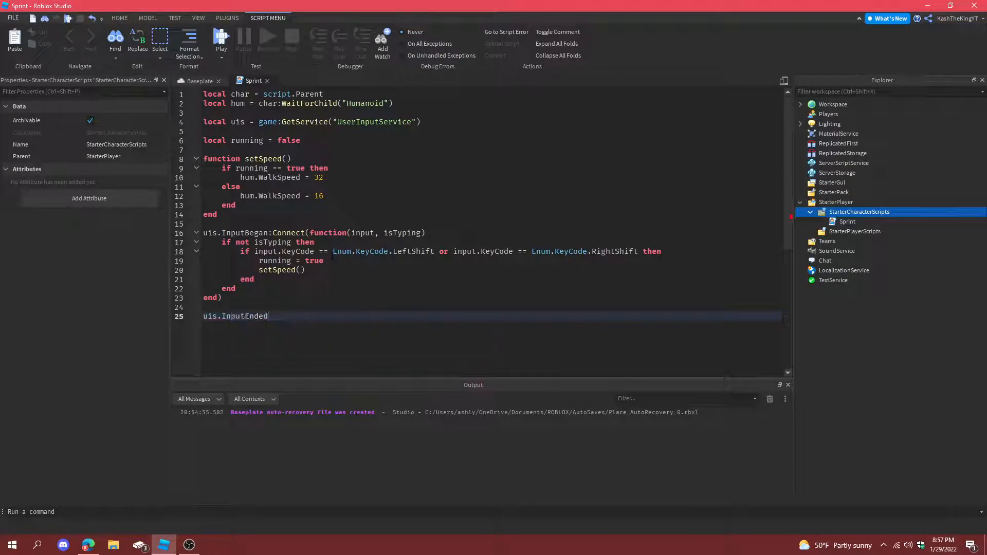
type(":Connect(function(")
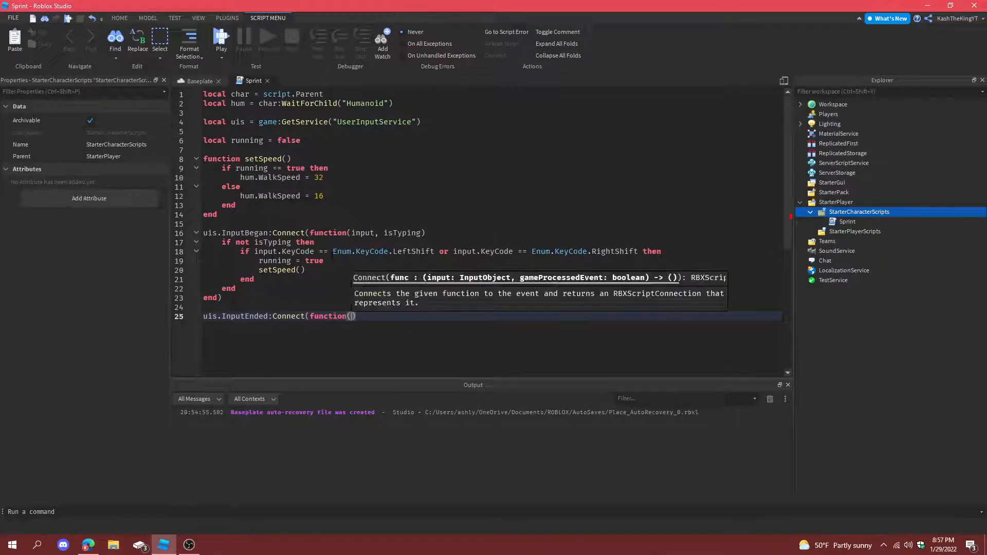
type("input, isTyping")
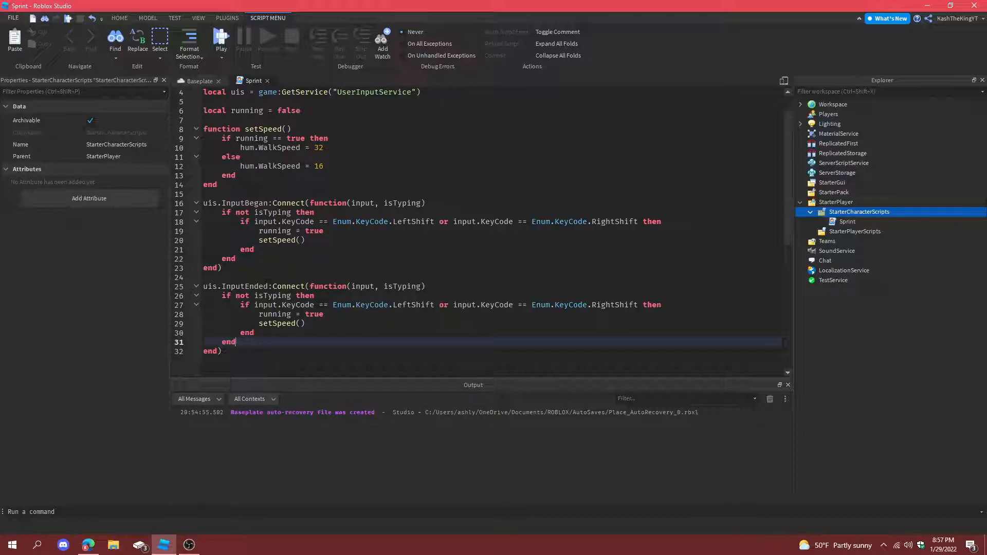
- Set running = false in InputEnded, then start a playtest in the Baseplate viewport
type("false")
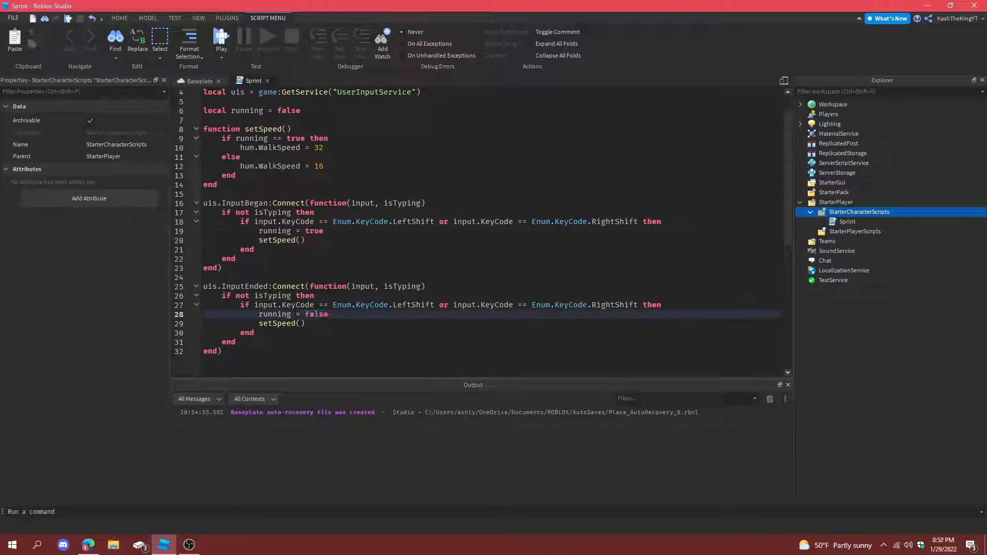
left_click(120, 17)
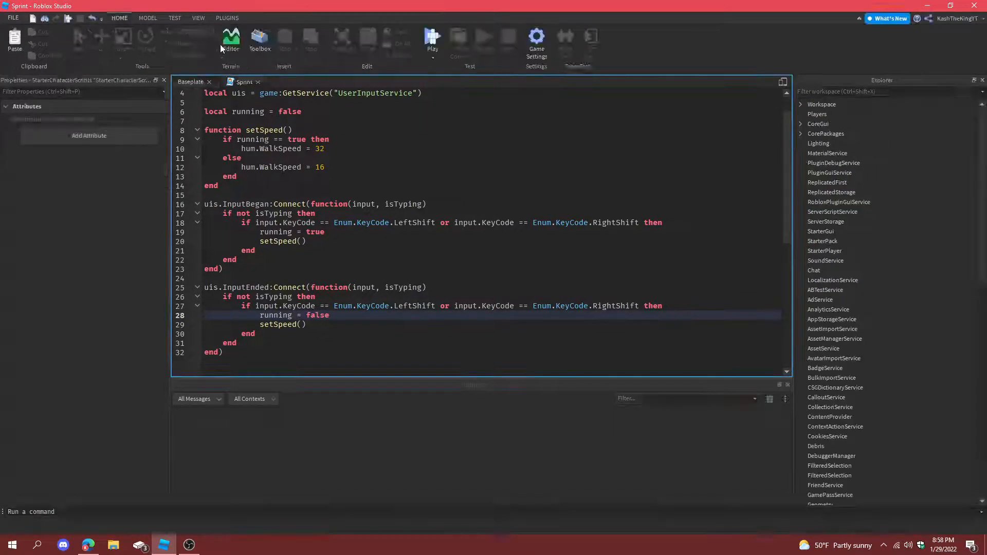
left_click(433, 38)
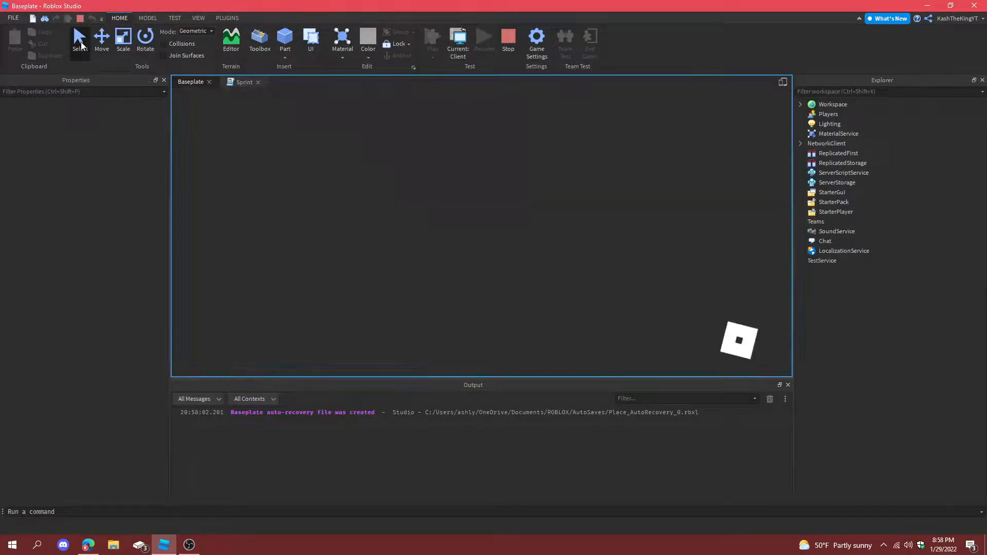
left_click(432, 38)
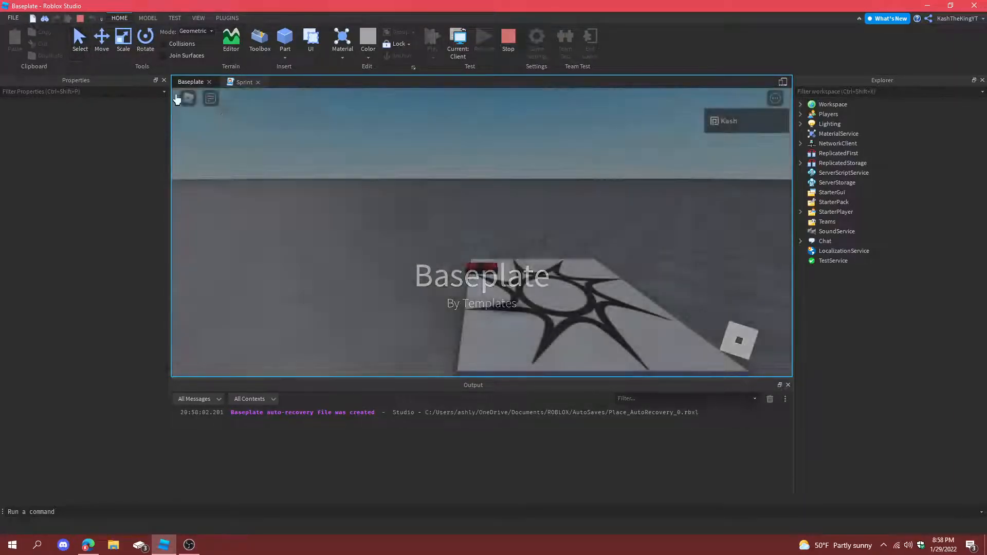